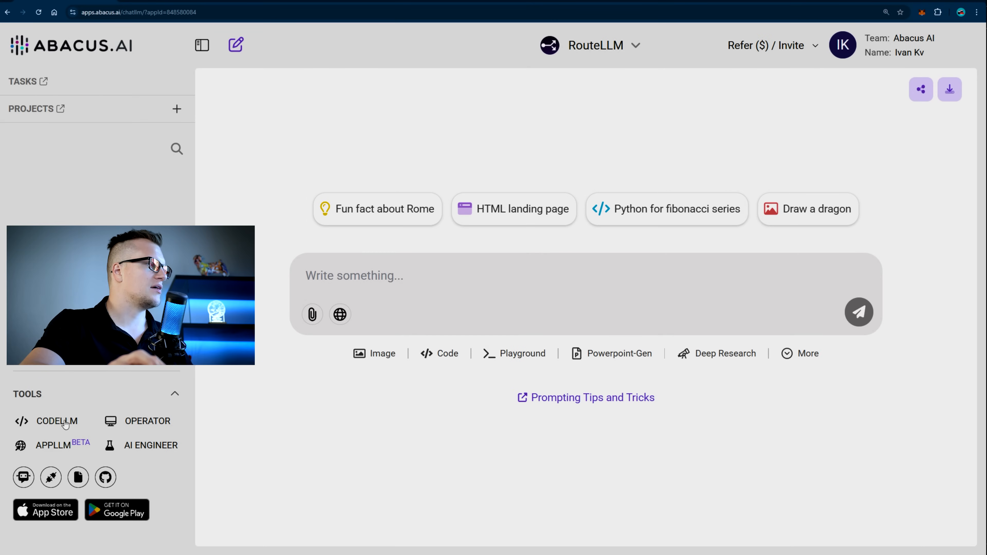
# Launch the CodeLLM coding editor from the ChatLLM sidebar Tools
pyautogui.click(56, 421)
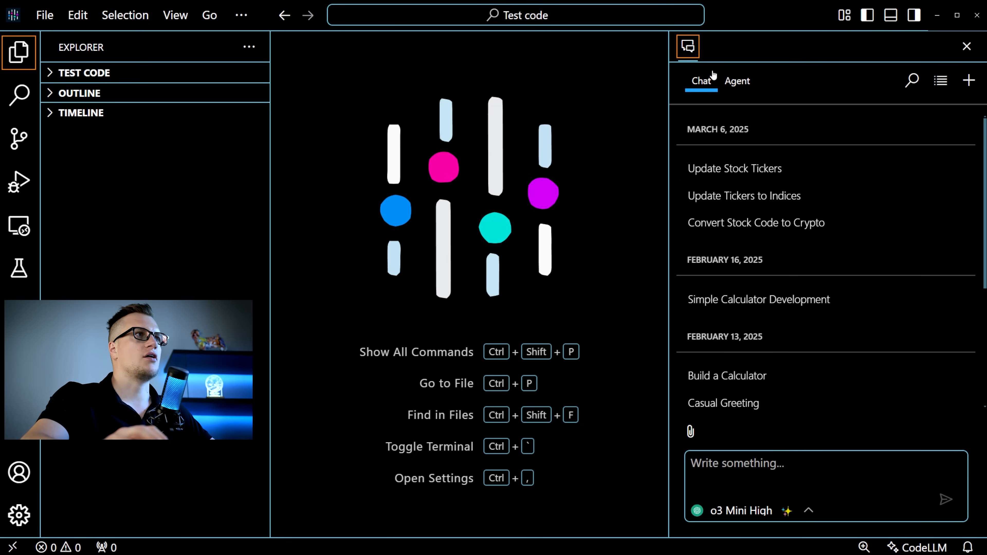
# Switch the assistant panel to Agent mode and check the Snake-JavaScript repo on GitHub
pyautogui.scroll(-3)
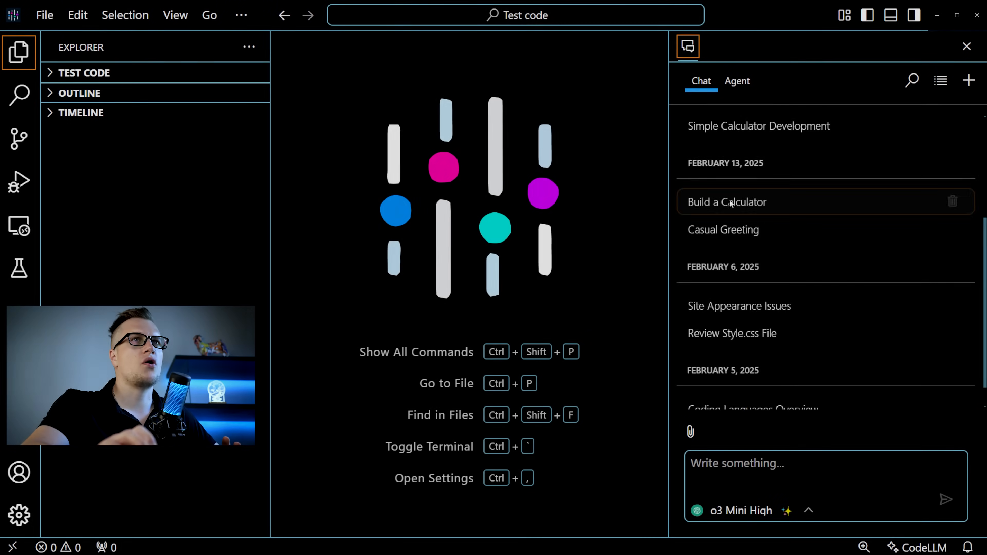
pyautogui.scroll(3)
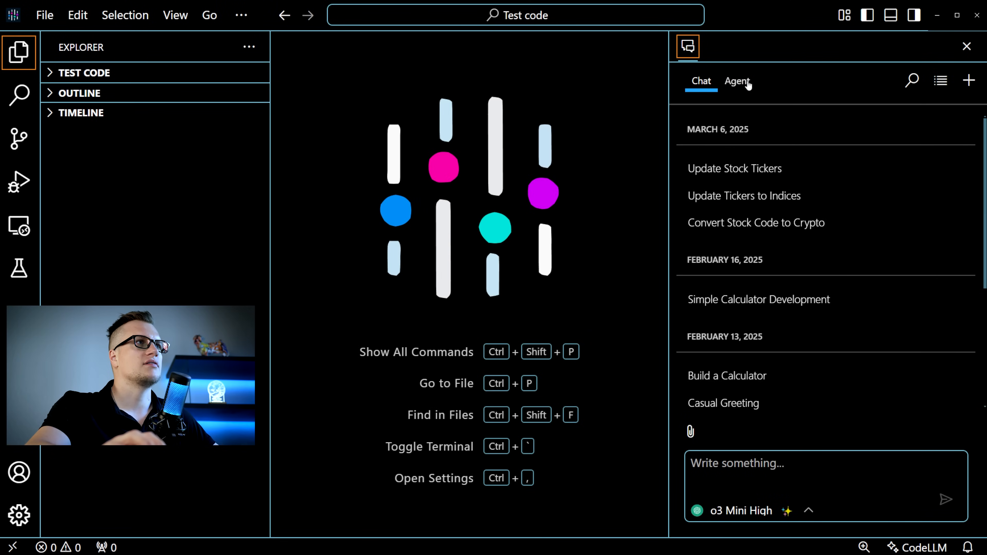
pyautogui.click(737, 81)
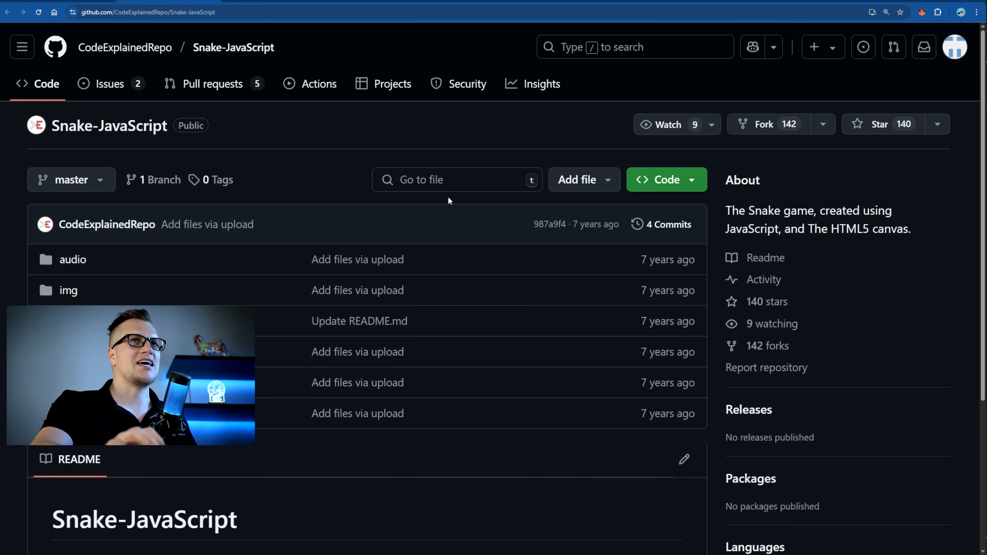
pyautogui.click(145, 11)
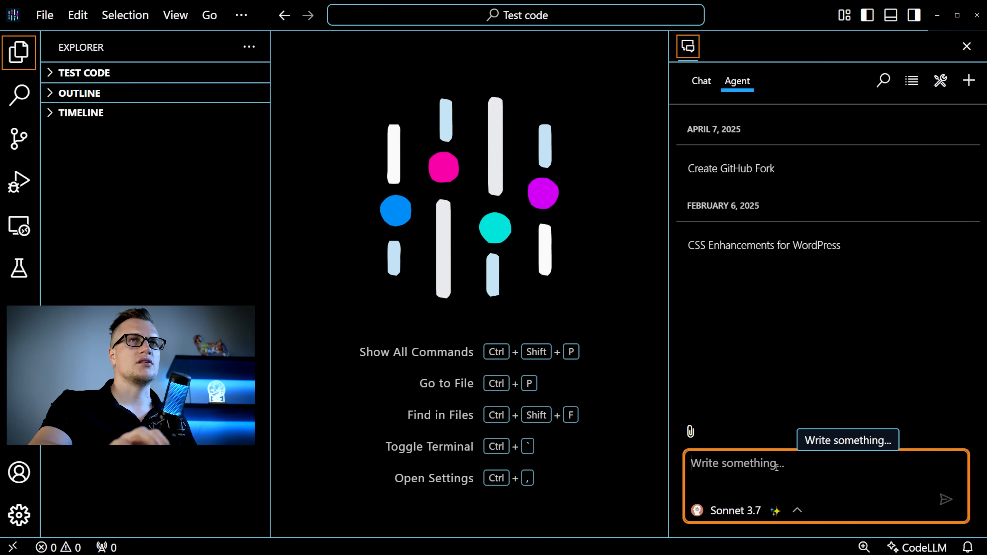
# Send the agent a fork request for github.com/CodeExplainedRepo/Snake-JavaScript
pyautogui.write('https://github.com/CodeExplainedRepo/Snake-JavaScript')
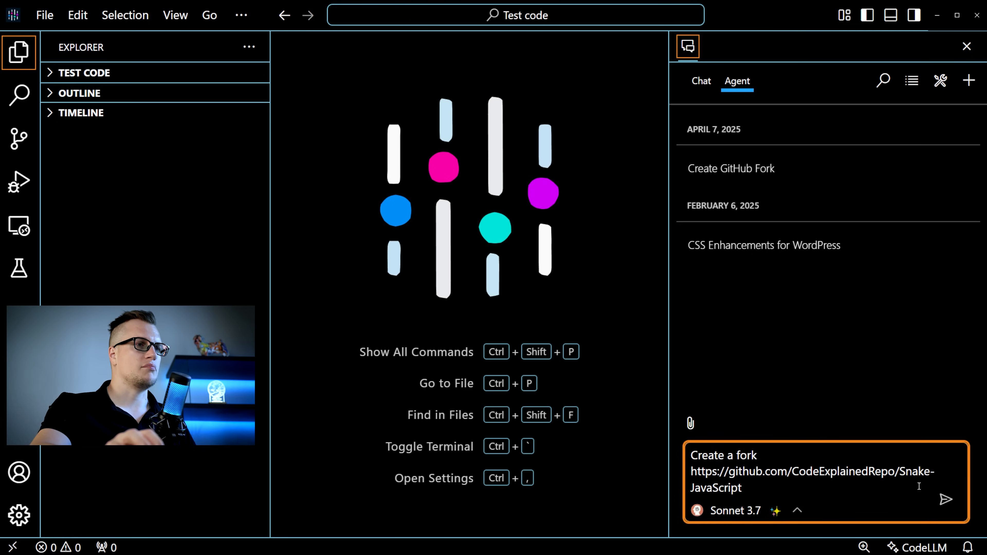
pyautogui.click(945, 499)
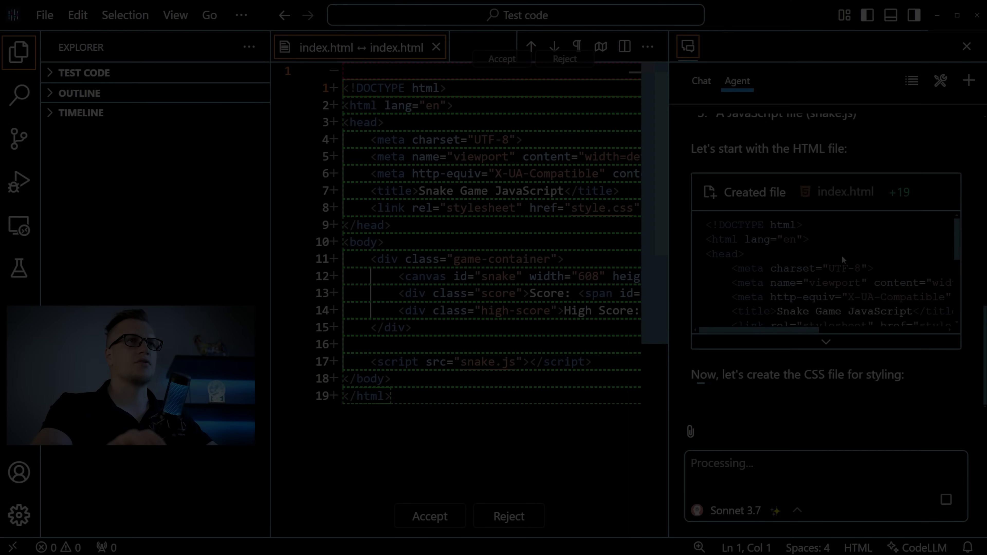
pyautogui.click(434, 47)
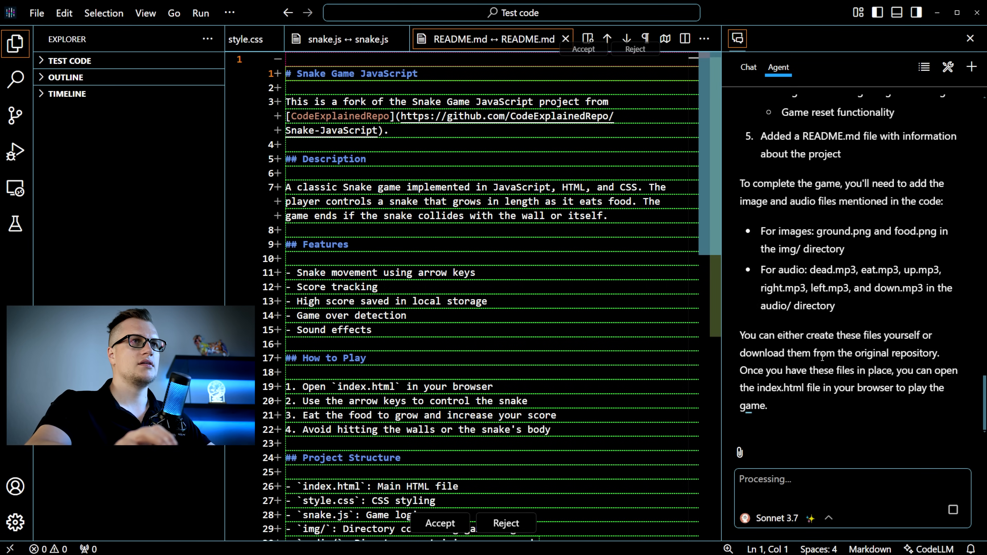
# Expand TEST CODE > Snake-JavaScript and its img folder to see the forked files
pyautogui.click(70, 60)
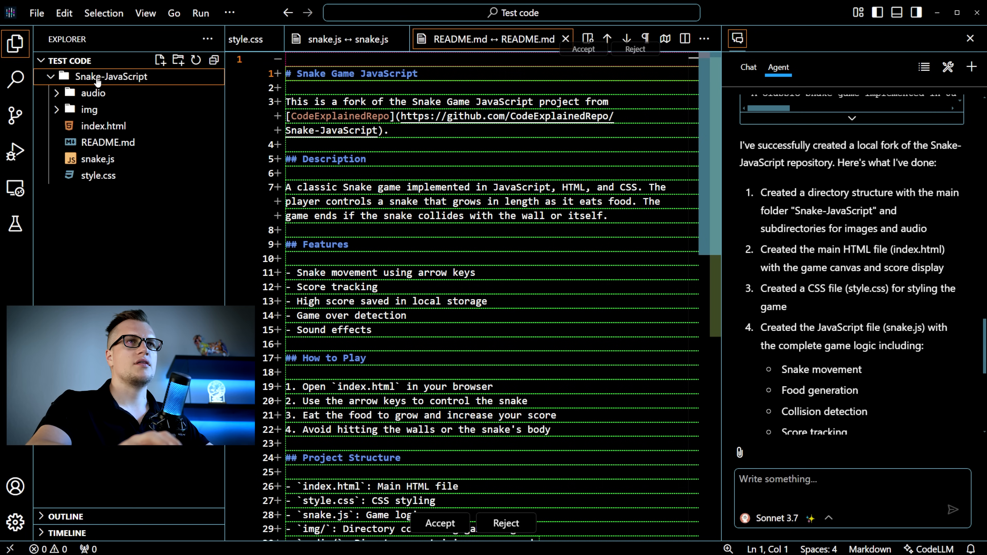
pyautogui.moveTo(102, 126)
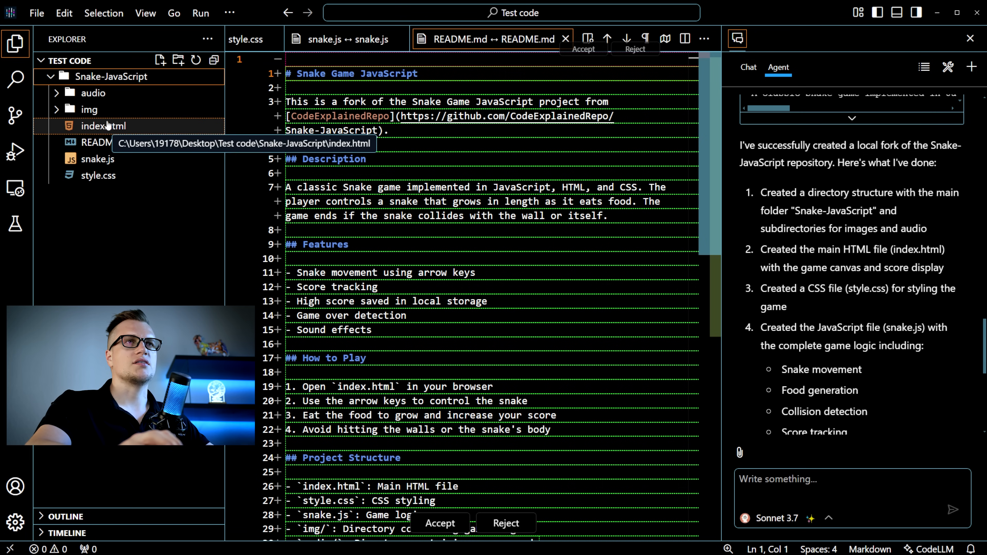
pyautogui.moveTo(107, 143)
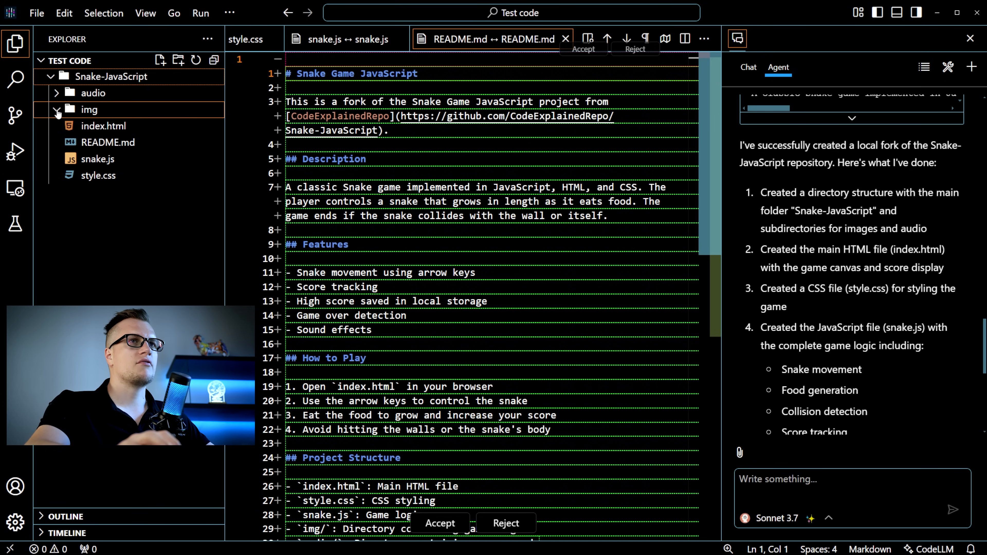
pyautogui.click(107, 143)
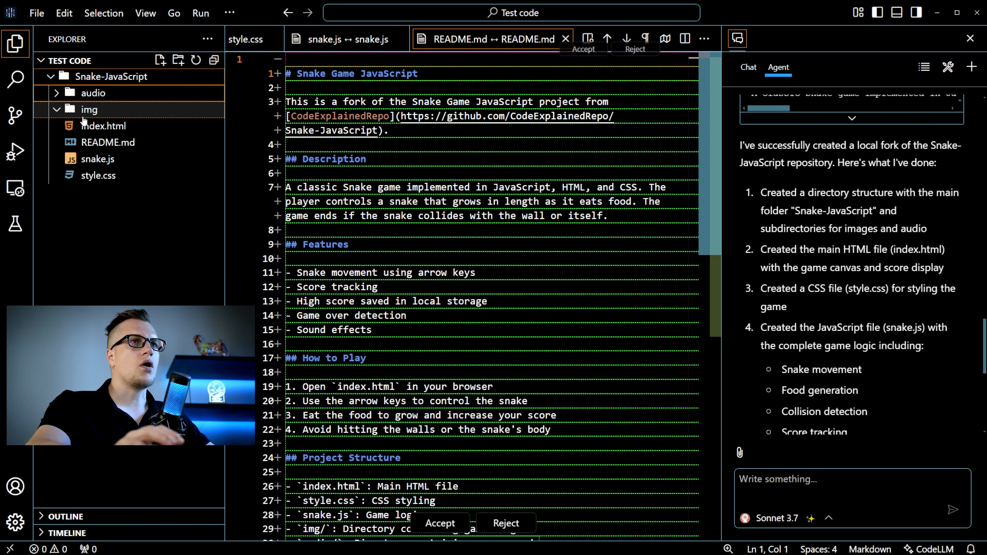
pyautogui.moveTo(101, 126)
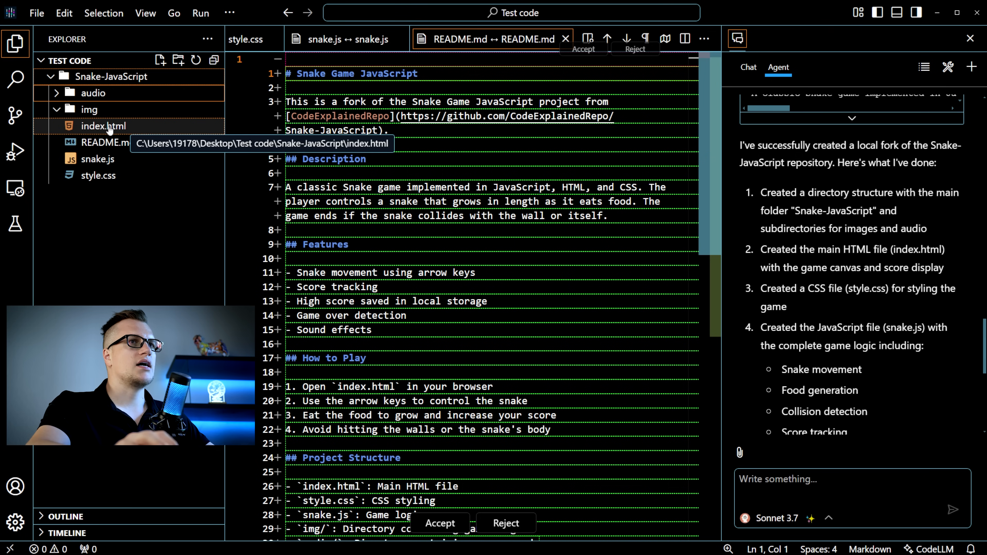
pyautogui.moveTo(98, 176)
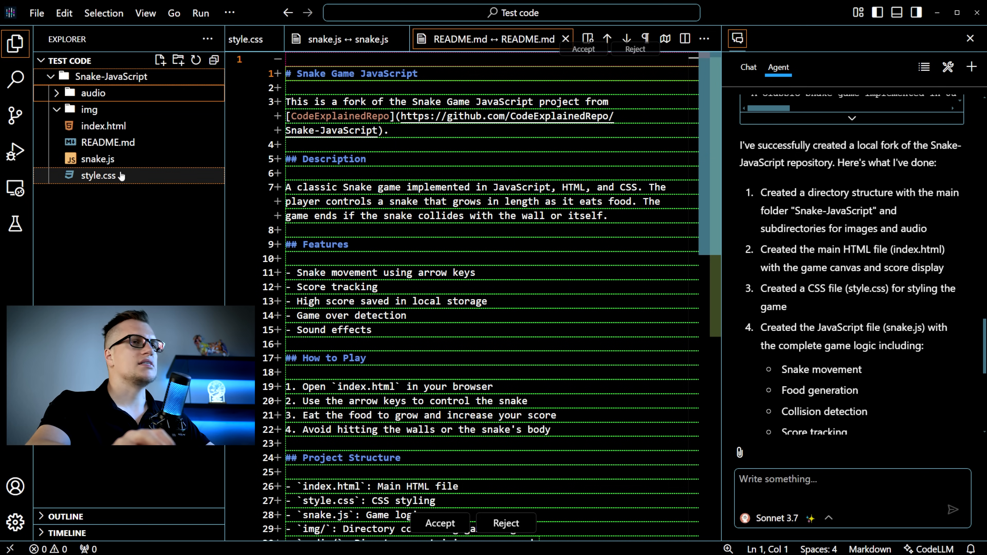
pyautogui.moveTo(98, 159)
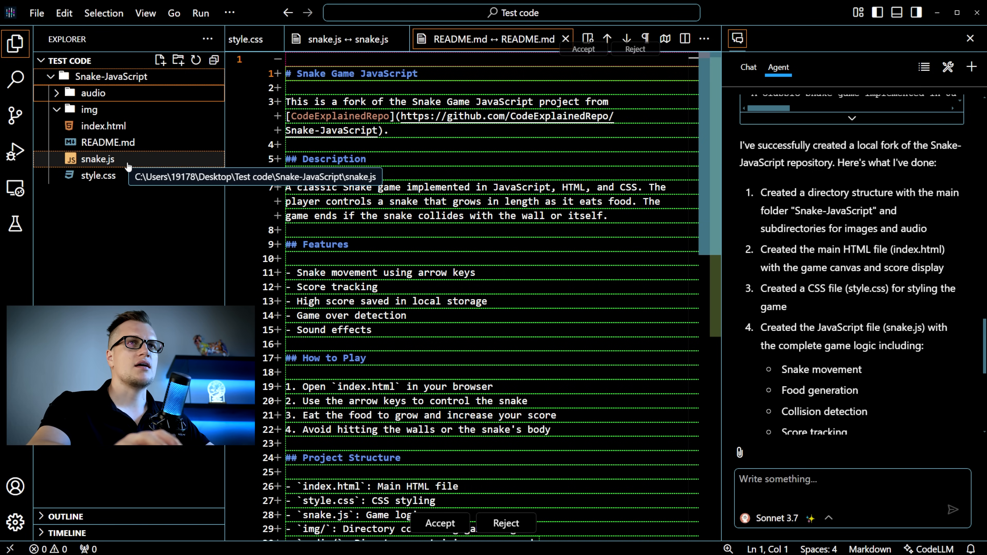
pyautogui.moveTo(465, 236)
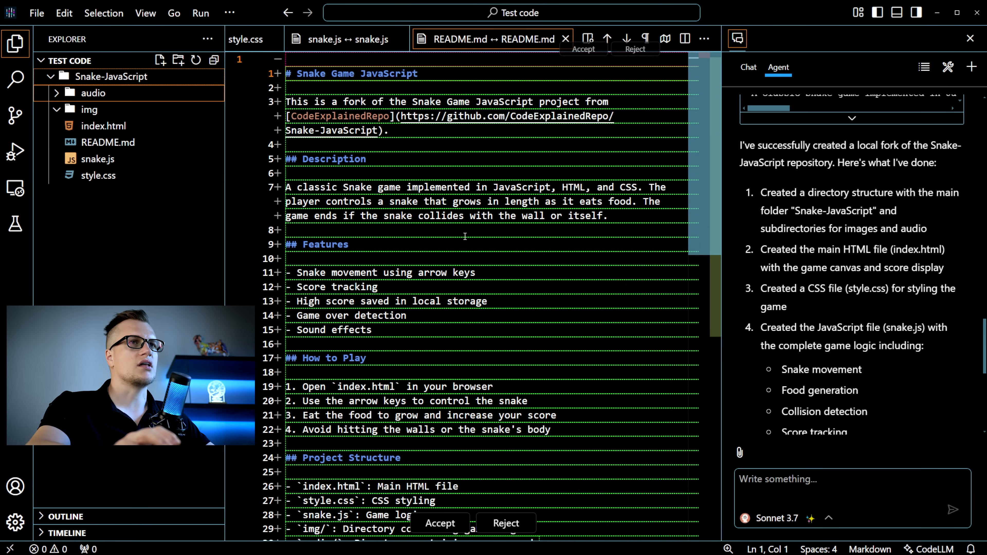
pyautogui.scroll(-3)
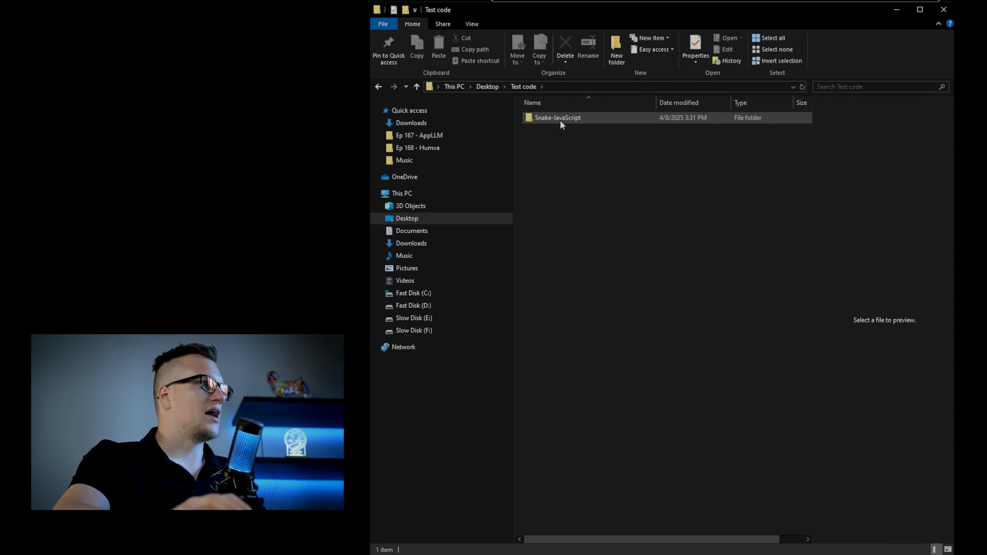
# Open the Snake-JavaScript folder's index file with Google Chrome via Open with
pyautogui.doubleClick(557, 117)
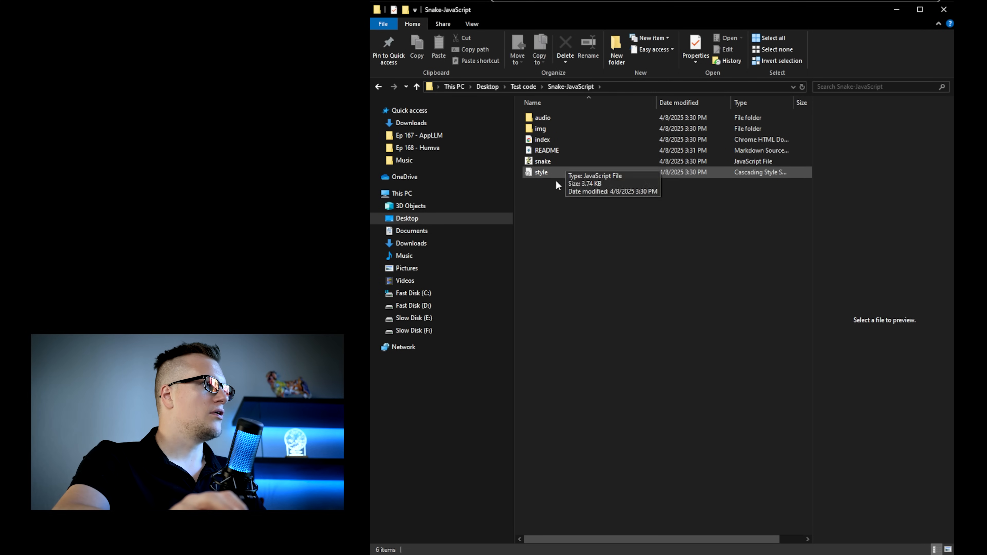
pyautogui.click(543, 139)
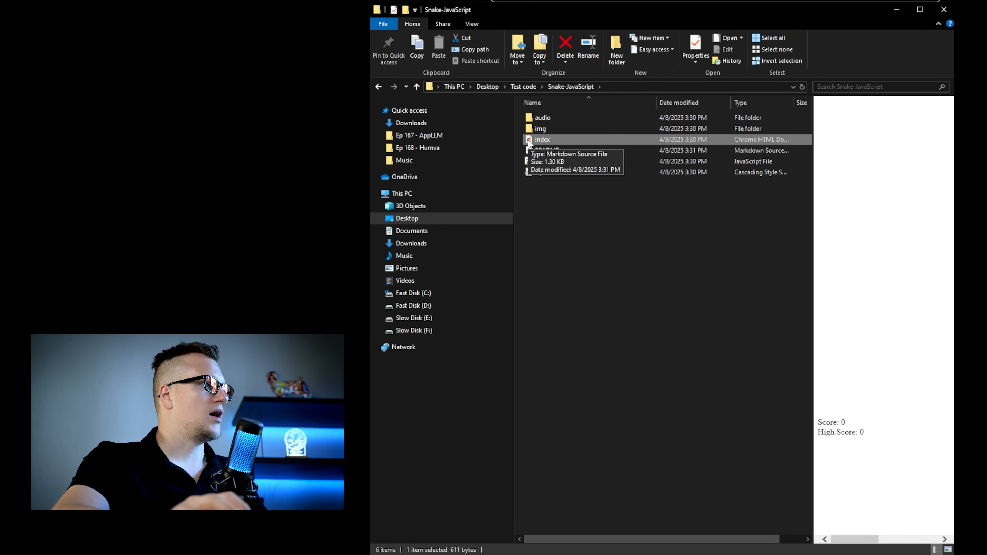
pyautogui.moveTo(542, 139)
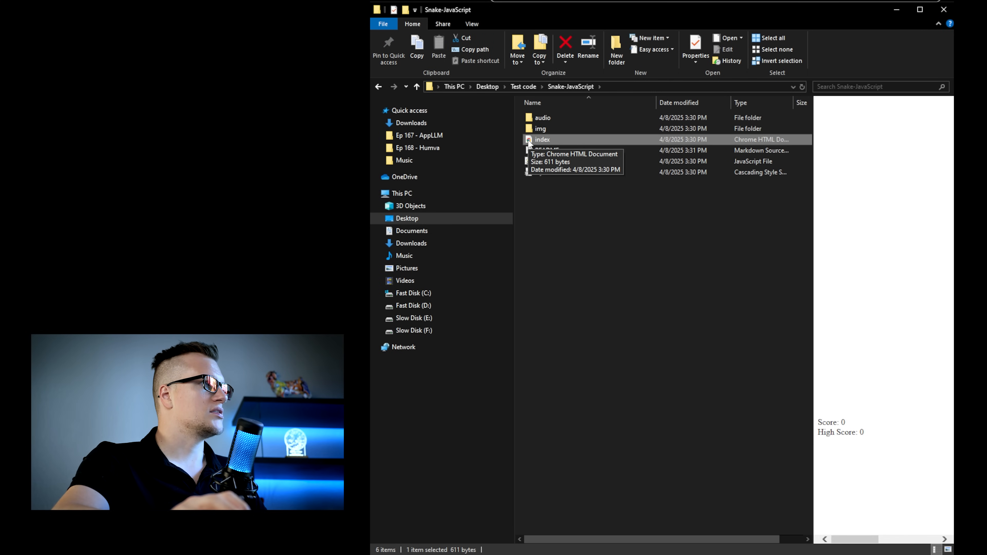
pyautogui.rightClick(543, 139)
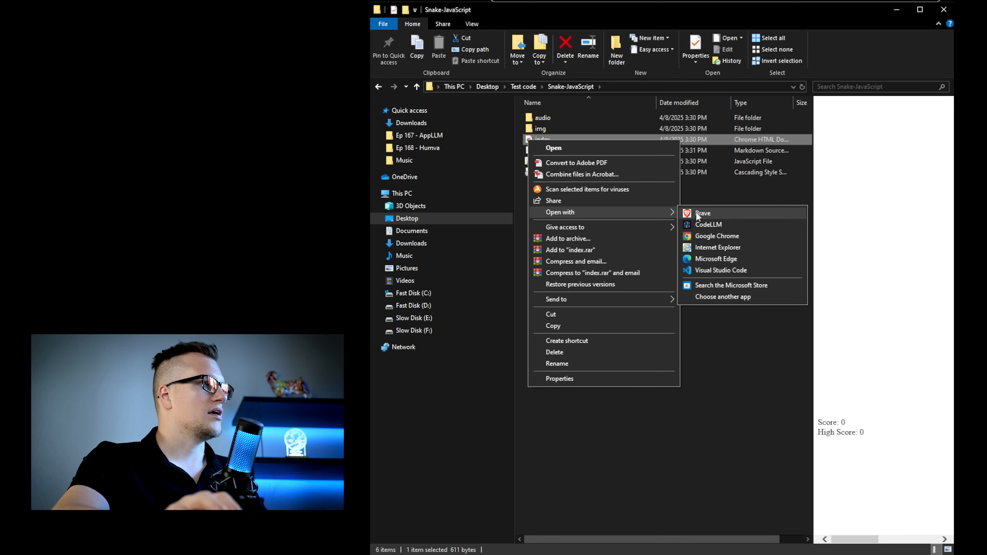
pyautogui.click(703, 213)
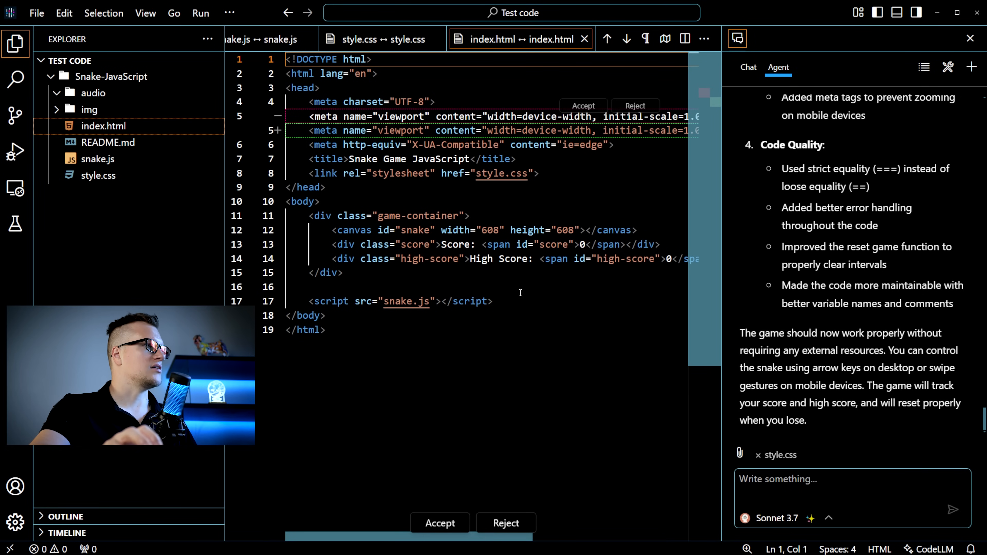
# Accept the agent's revised index.html so the game runs without external resources
pyautogui.click(440, 524)
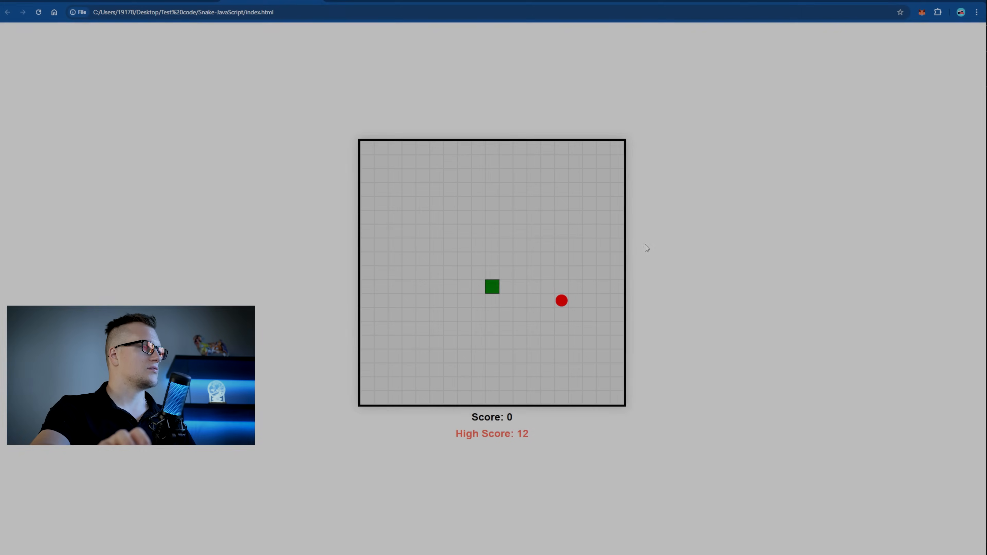
pyautogui.moveTo(662, 250)
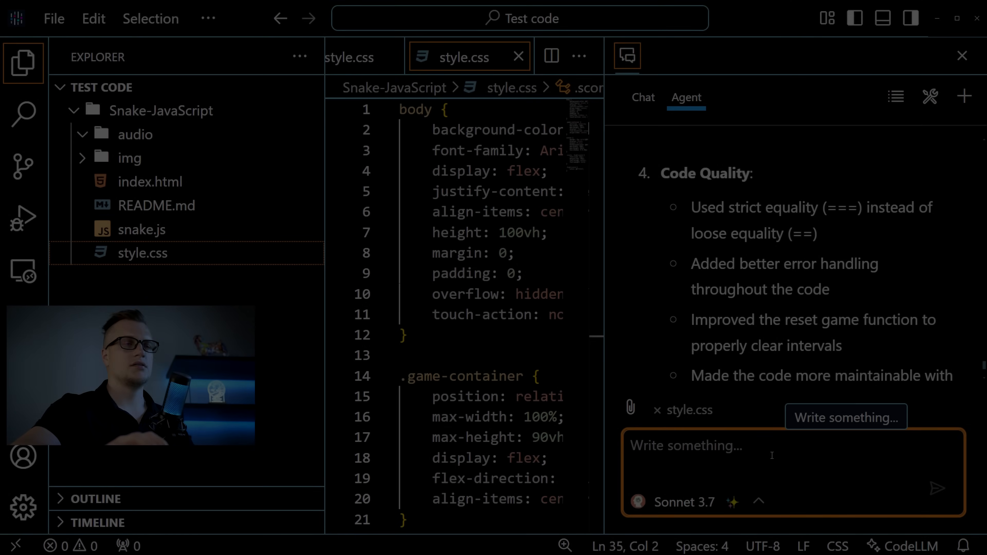
# Prompt a blue shark-tank restyle with shark icons, then accept shark-small.svg and remaining changes
pyautogui.write('Show process, prompt: make the snake background like a blue tank, add shark icons around the game frame, next to points show a shark icon')
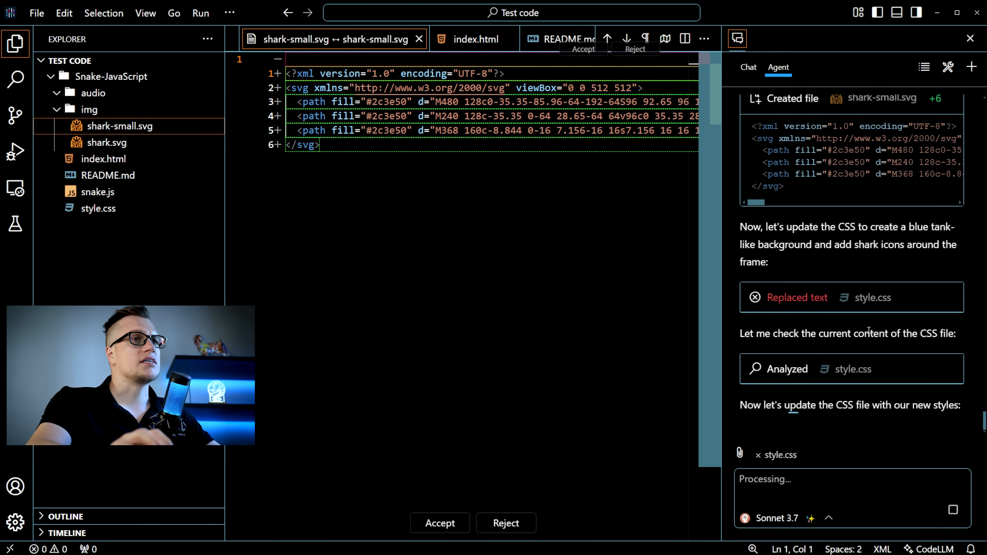
pyautogui.click(440, 523)
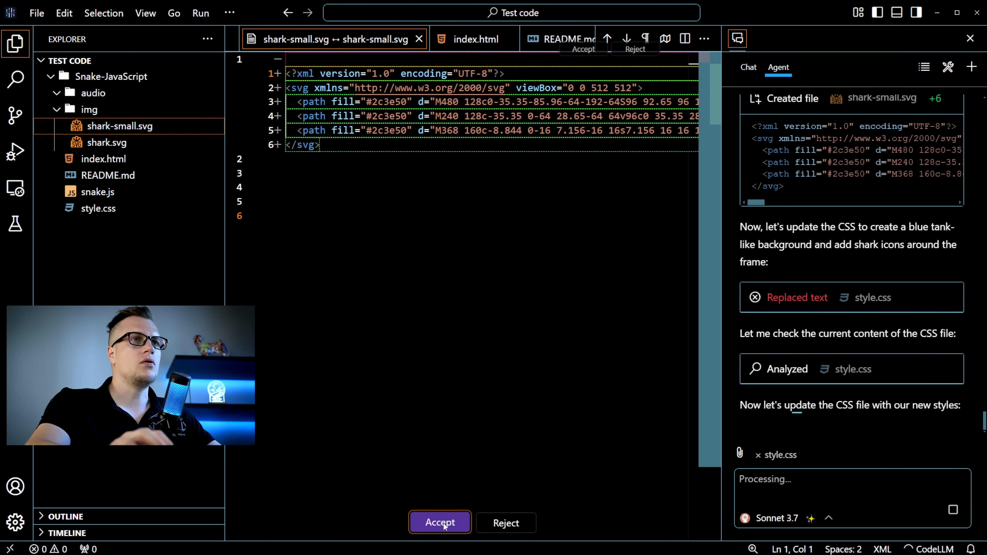
pyautogui.click(439, 523)
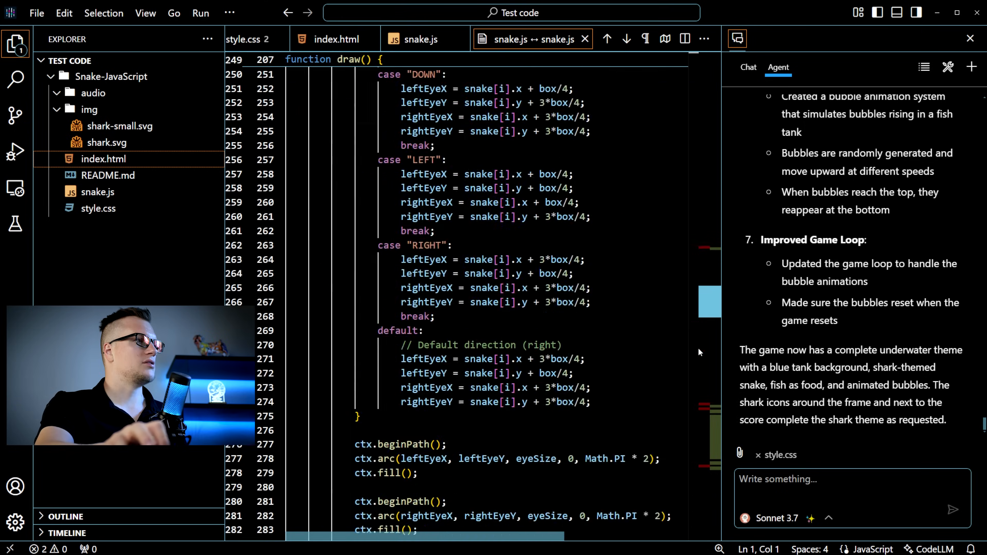
pyautogui.scroll(3)
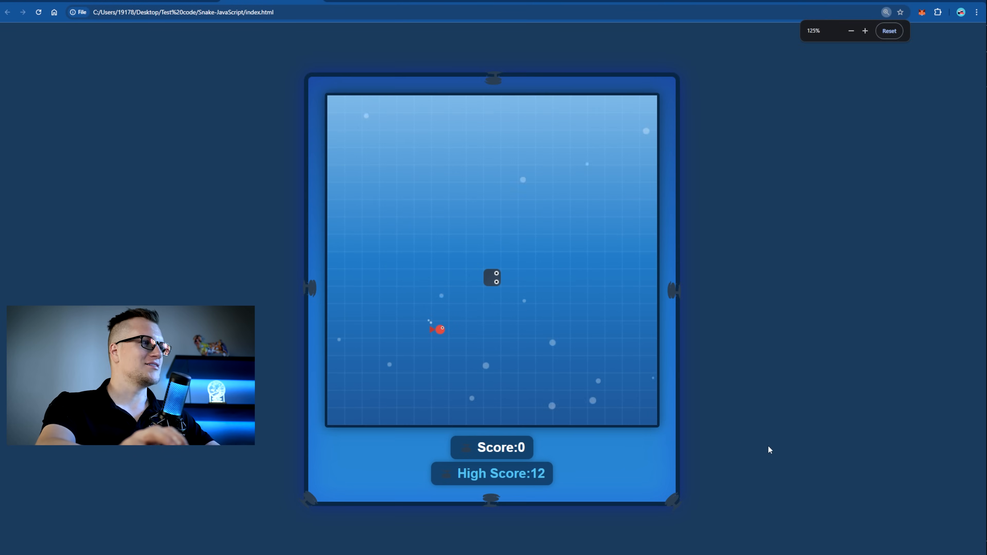
# Play the restyled Snake game in Chrome with its blue tank, bubbles and fish food
pyautogui.press('F11')
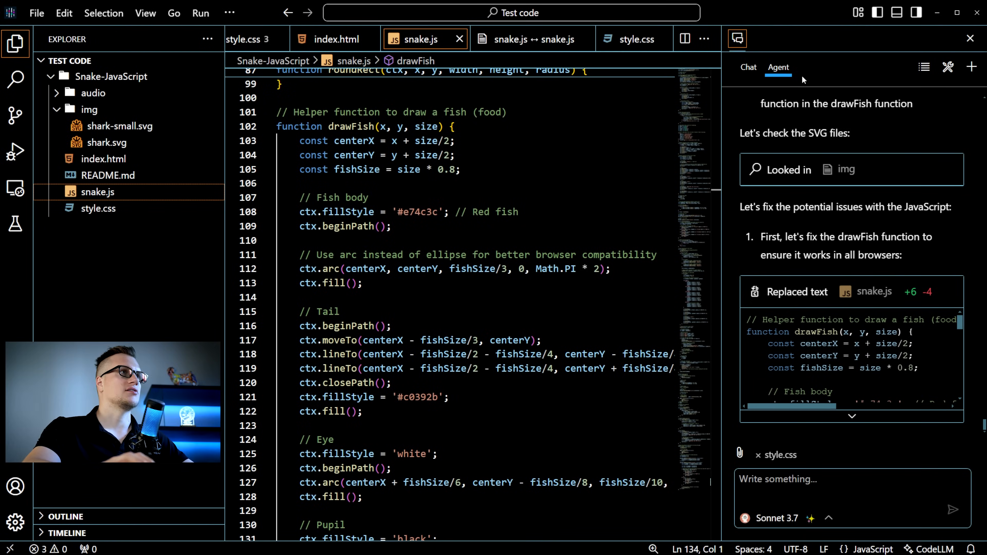
pyautogui.moveTo(947, 67)
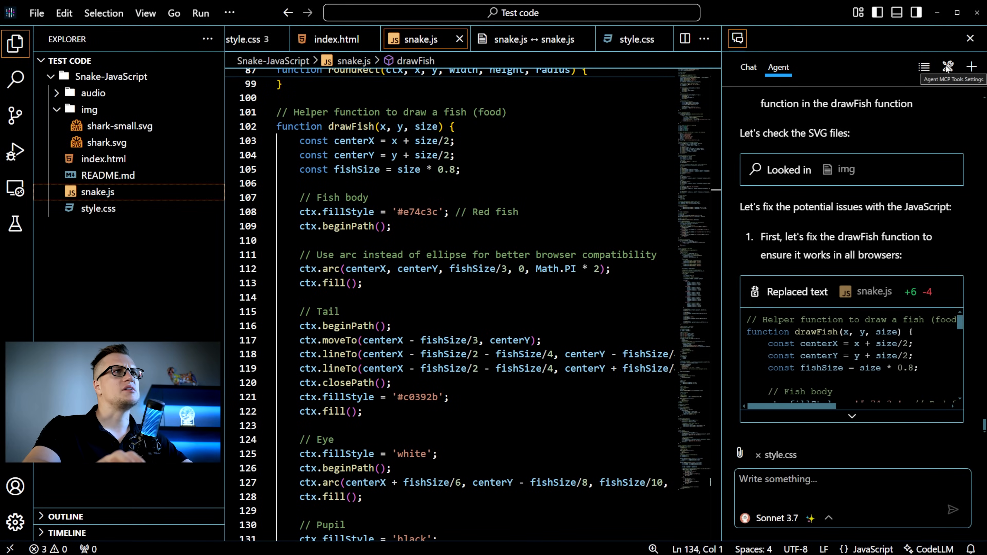
# Add a new empty mcp.servers entry in settings.json from the Agent MCP Tools settings
pyautogui.click(948, 66)
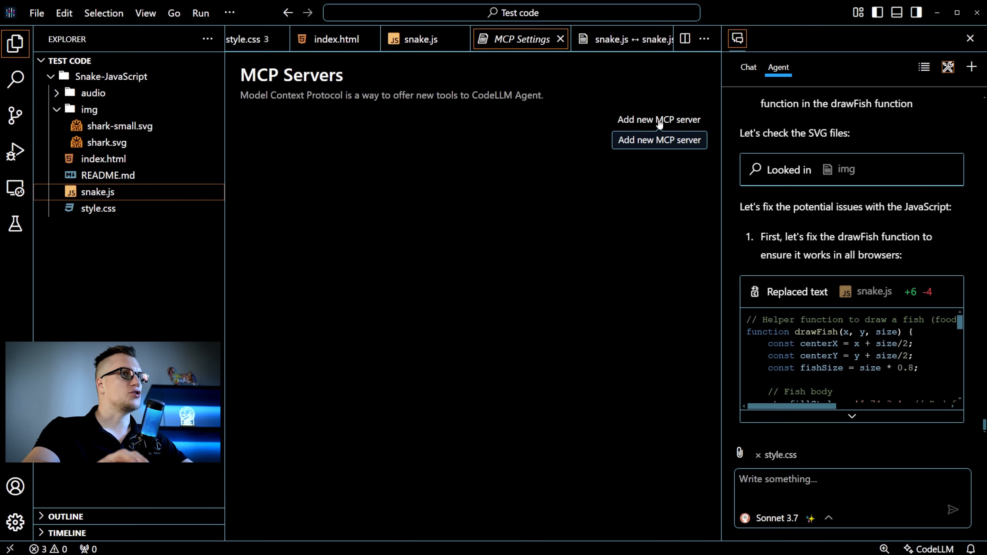
pyautogui.click(659, 139)
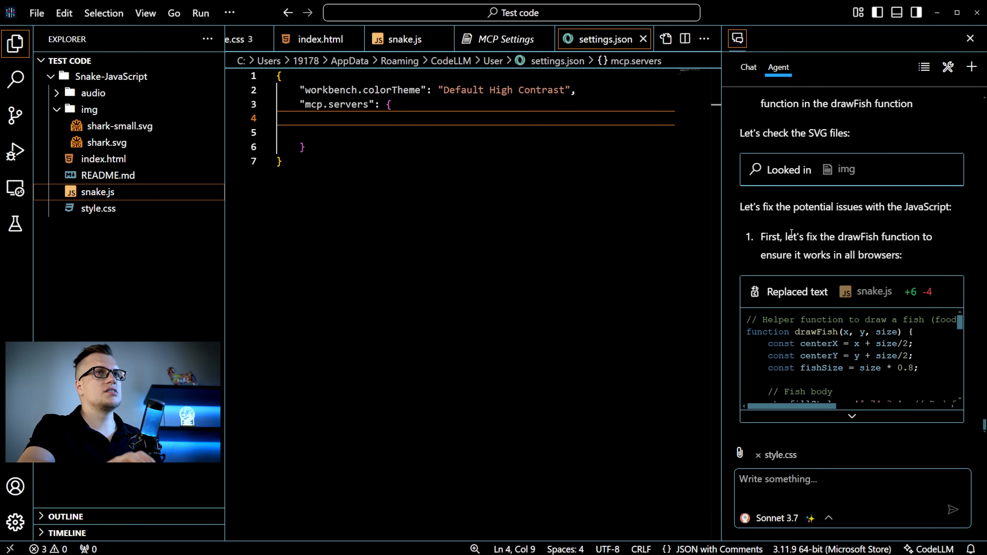
# Select the shark icon rules in style.css for an inline AI edit (Ctrl+I)
pyautogui.click(98, 208)
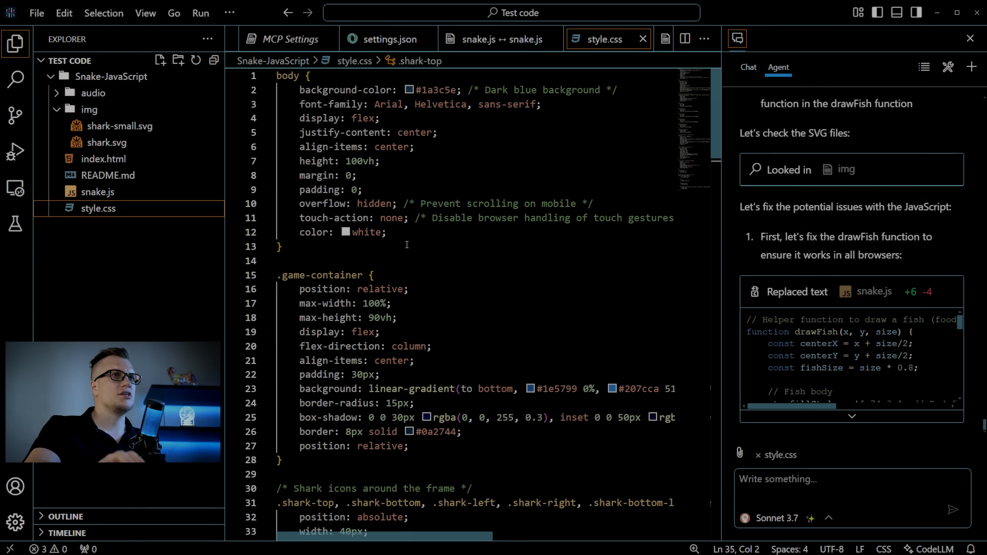
pyautogui.scroll(-3)
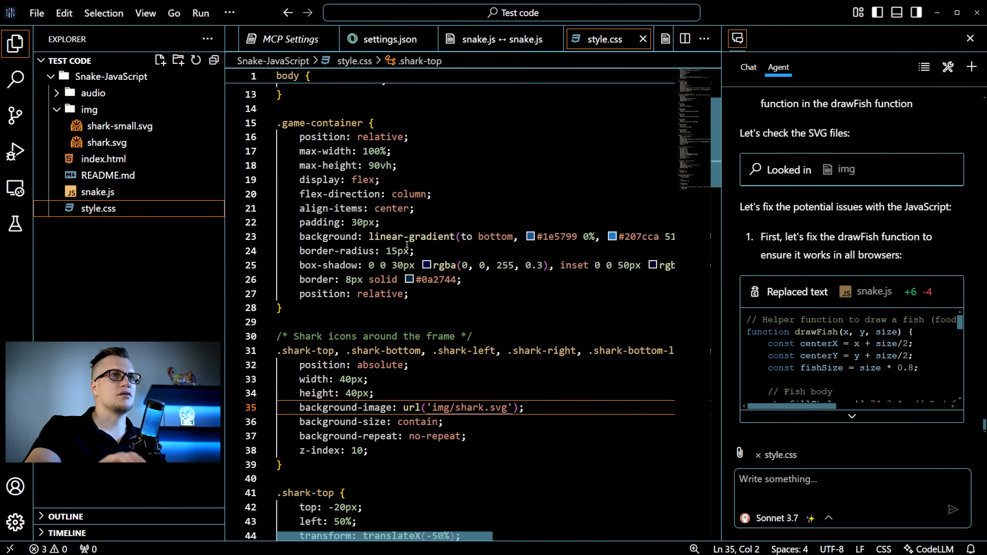
pyautogui.scroll(-3)
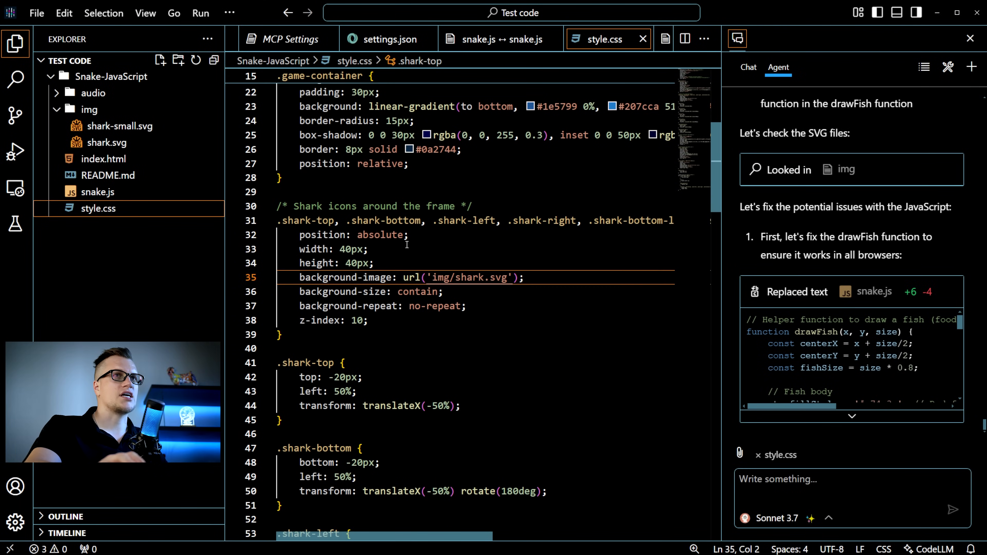
pyautogui.scroll(-3)
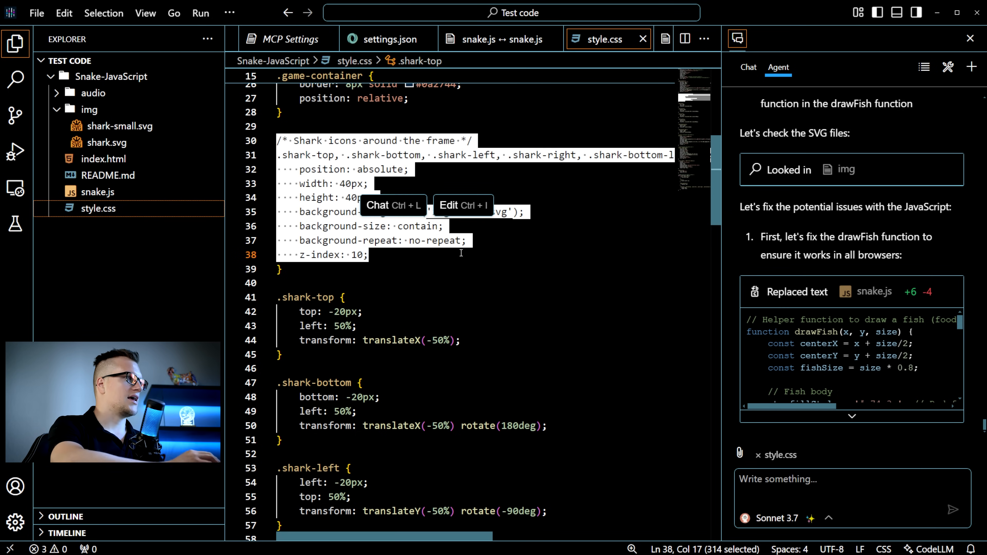
pyautogui.click(462, 205)
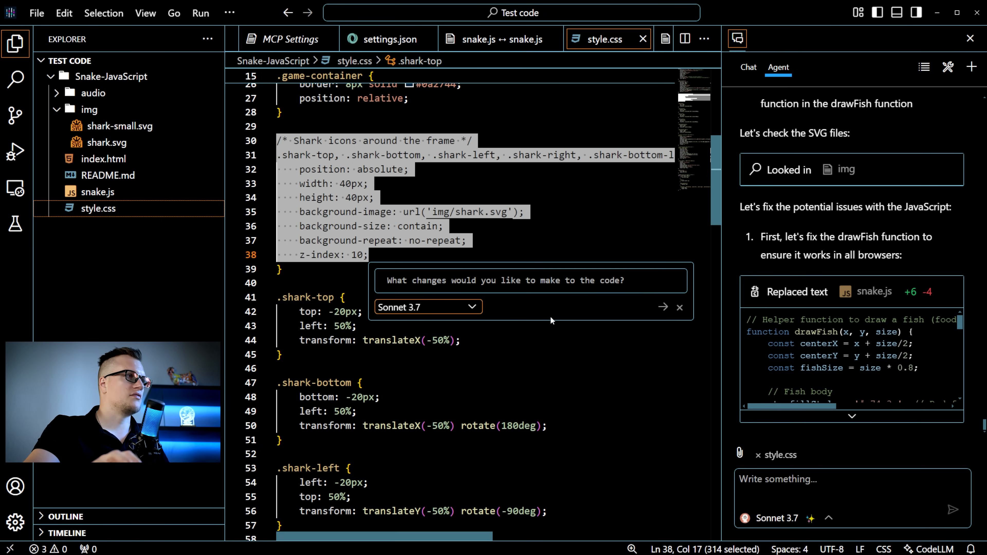
# Request 'make shark decorations bigger and more advanced looking' and accept the style.css diff
pyautogui.write('make shark decorations bigger and more advanced looking')
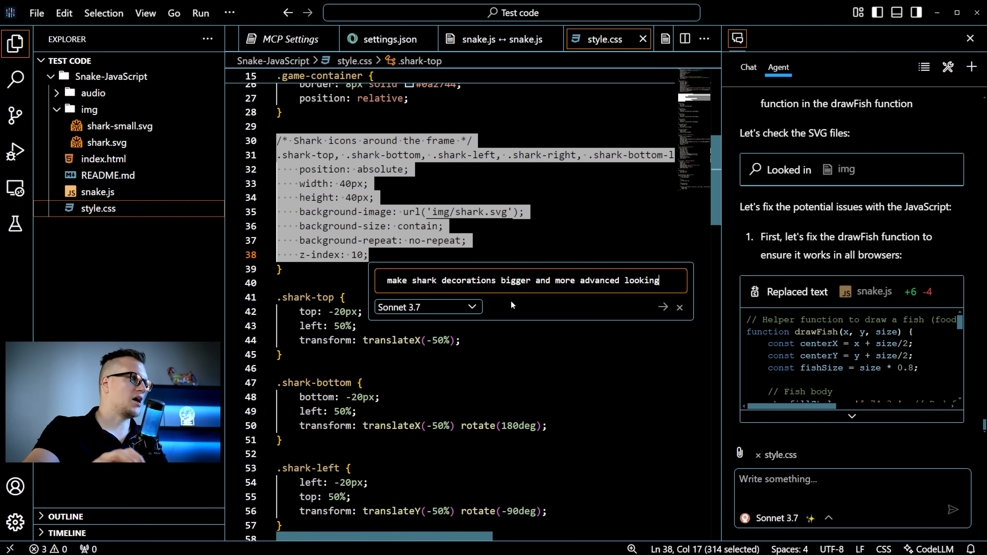
pyautogui.moveTo(459, 314)
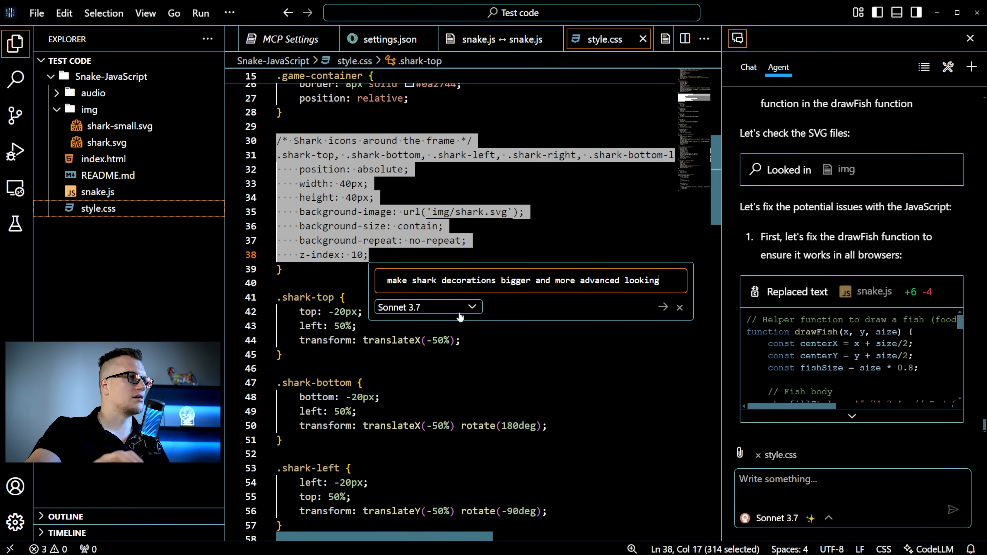
pyautogui.moveTo(600, 316)
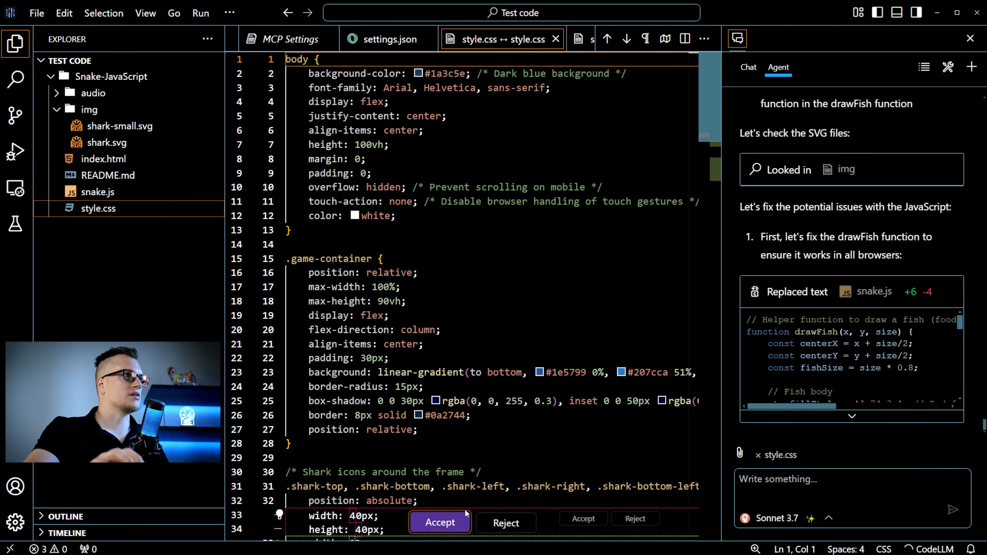
pyautogui.click(439, 522)
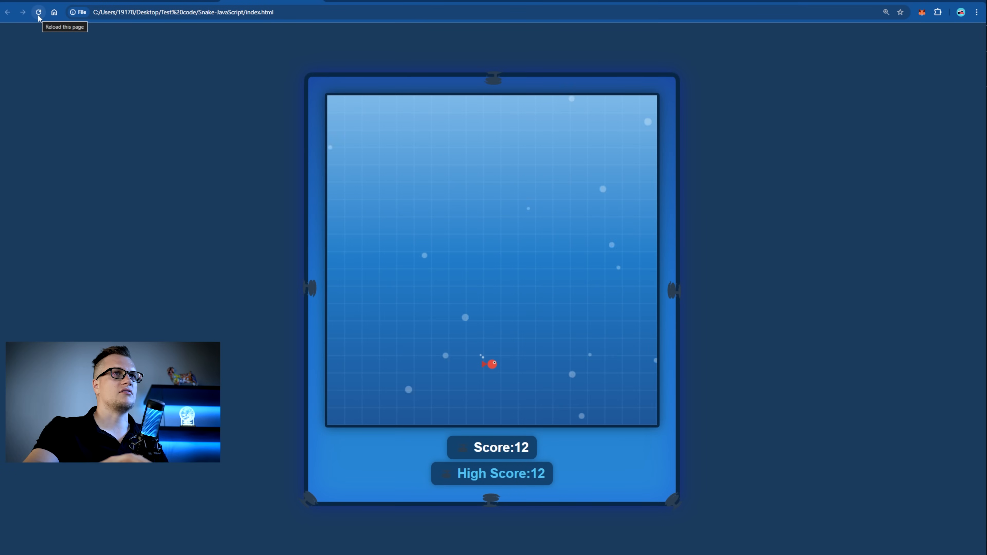
# Reload the Chrome page so the Snake game shows the larger, more detailed sharks
pyautogui.click(38, 12)
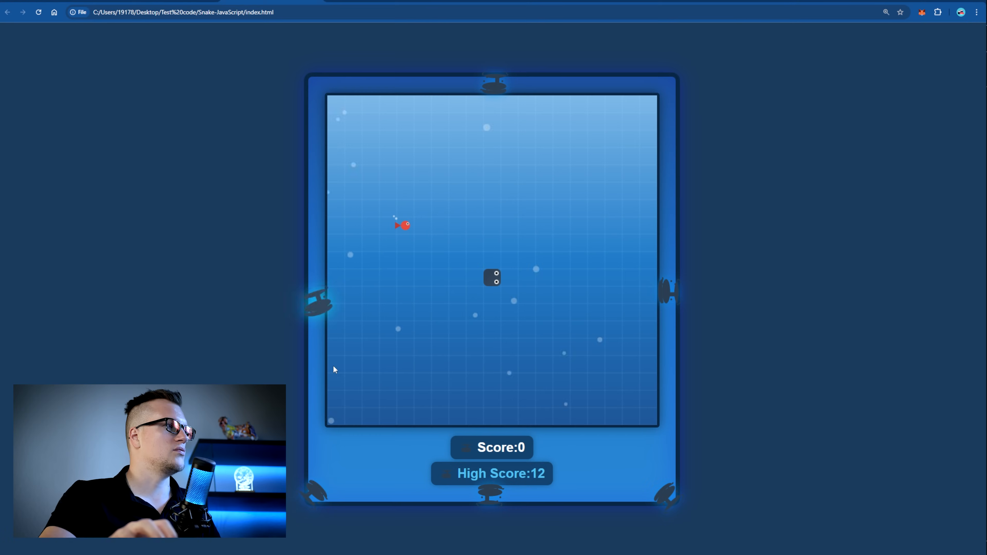
pyautogui.moveTo(695, 318)
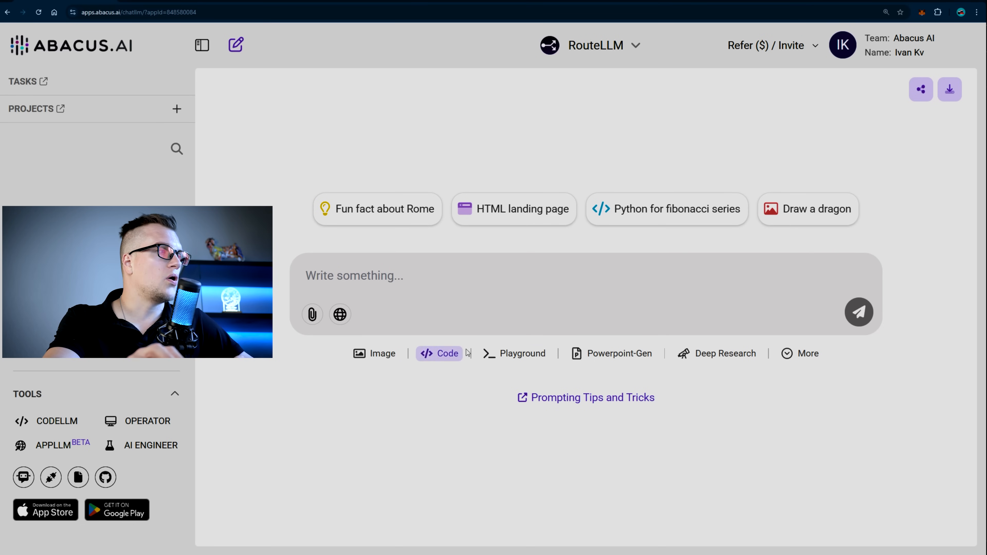
pyautogui.click(589, 45)
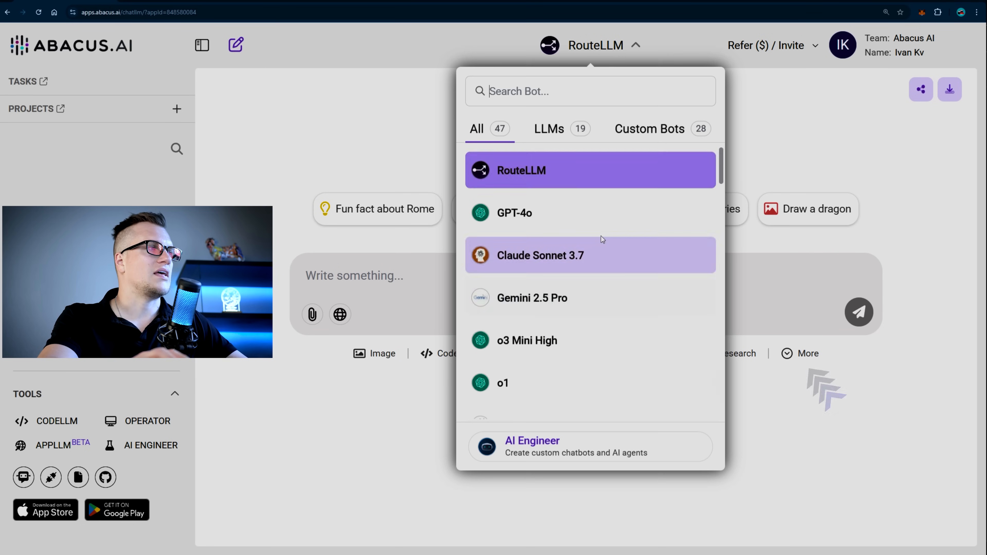
pyautogui.scroll(-3)
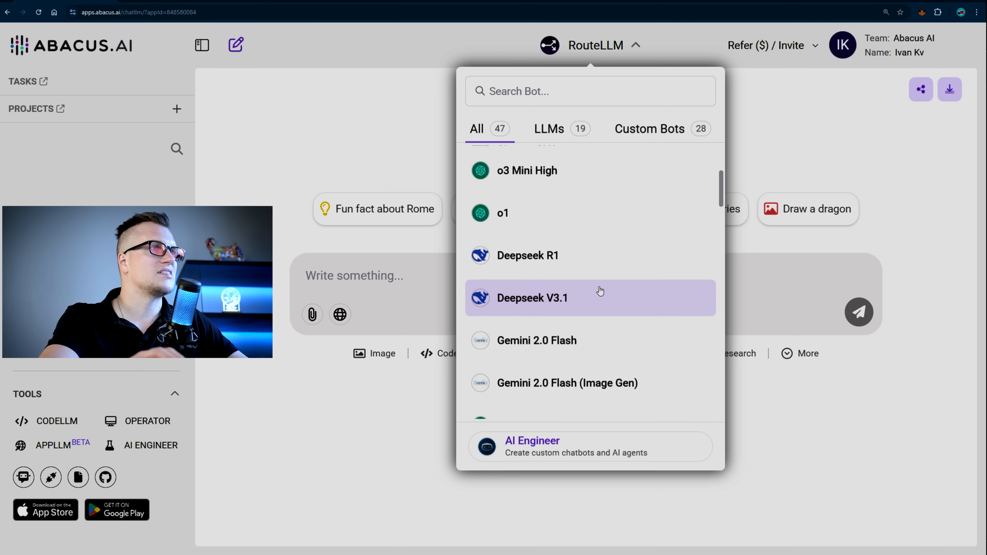
pyautogui.click(783, 171)
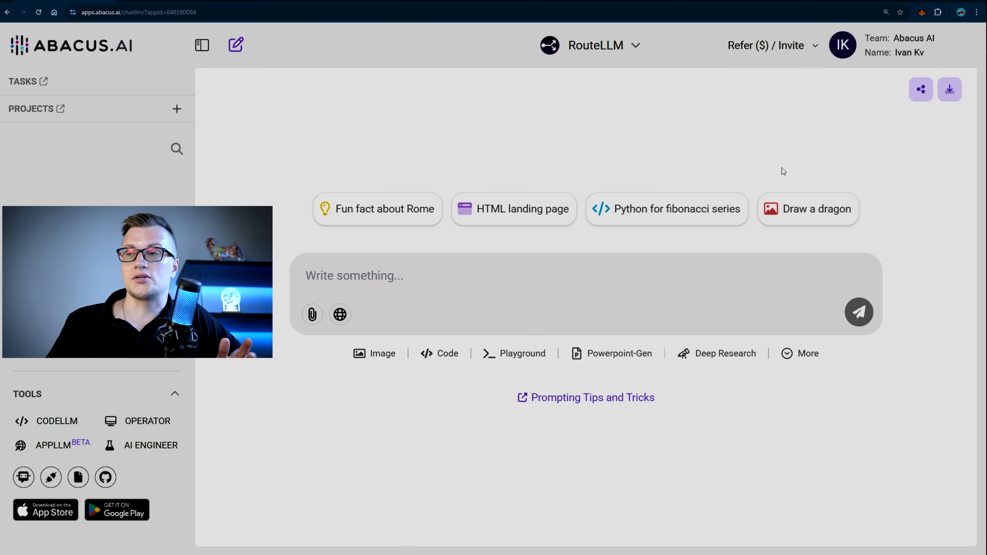